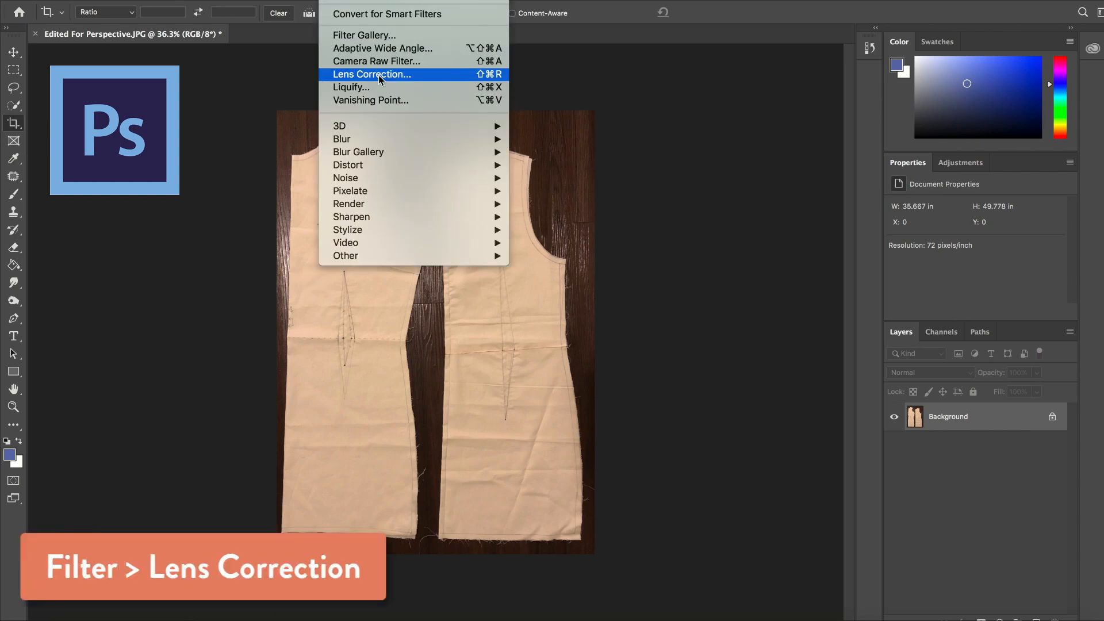
# Step: Run the Lens Correction filter with Auto Correction and Auto Scale Image on the pattern photo
pyautogui.click(372, 74)
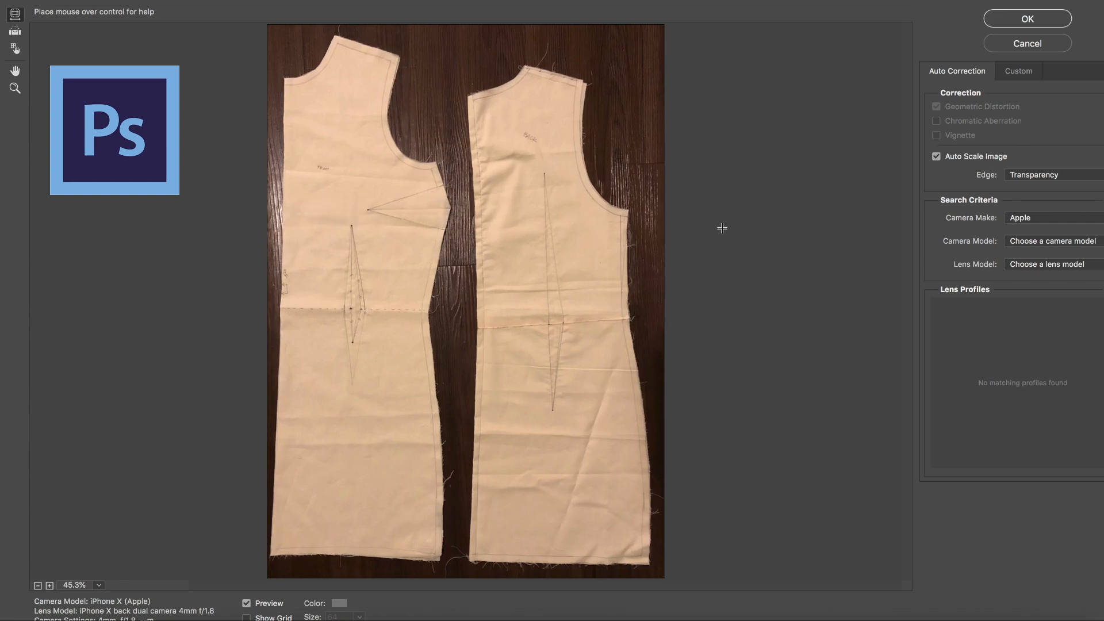
pyautogui.click(1026, 17)
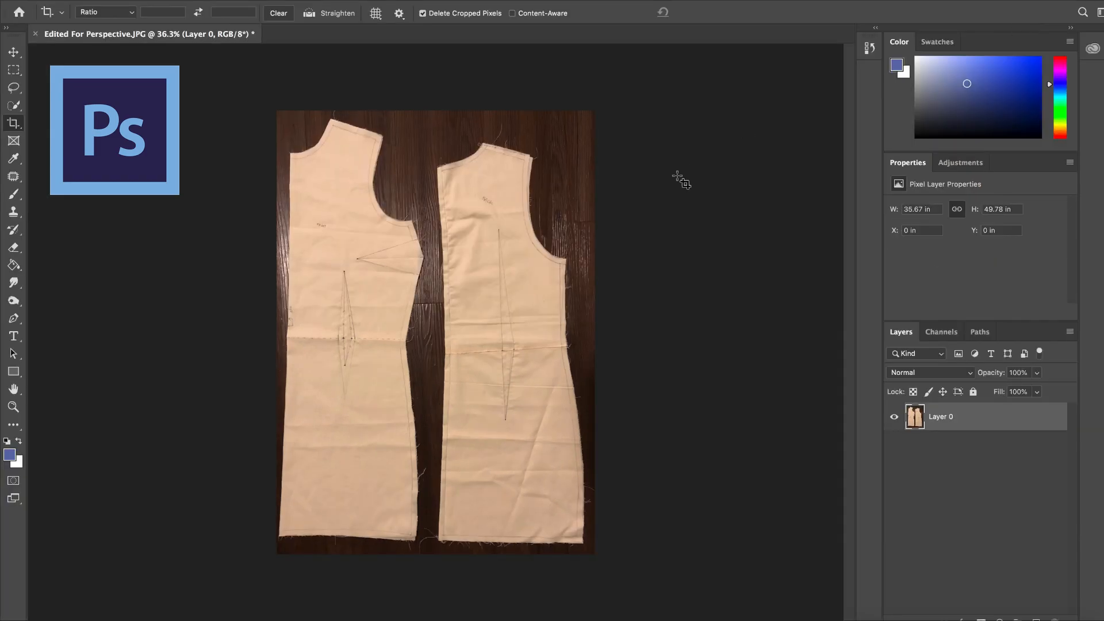
pyautogui.rightClick(914, 416)
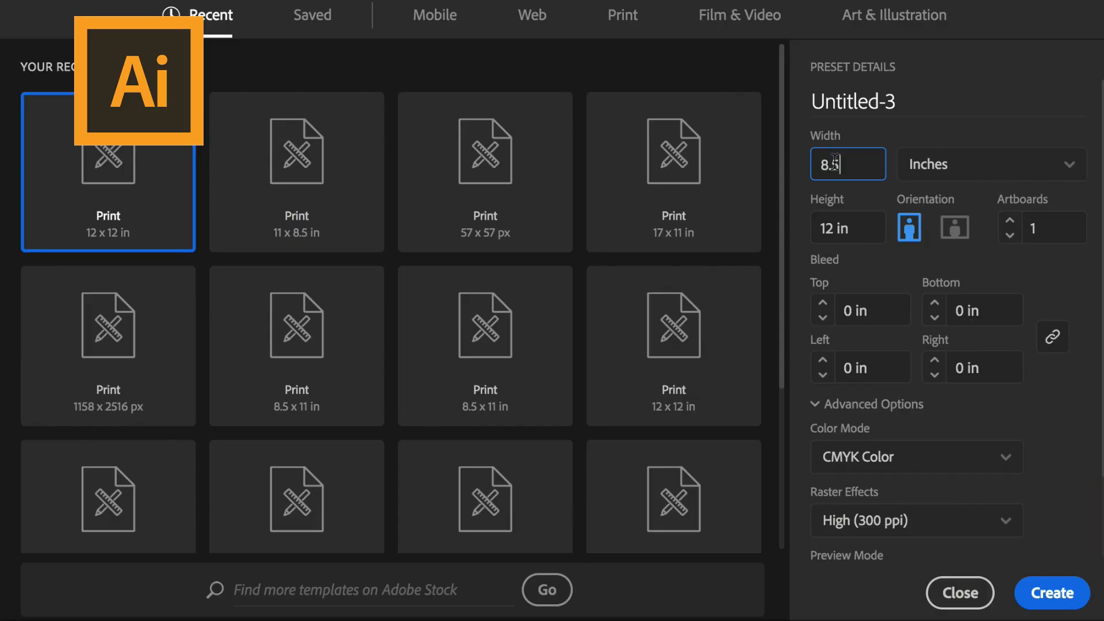
# Step: Set the new document to 8.5 x 11 in with inches as units and go to More Settings
pyautogui.click(847, 226)
pyautogui.write('11')
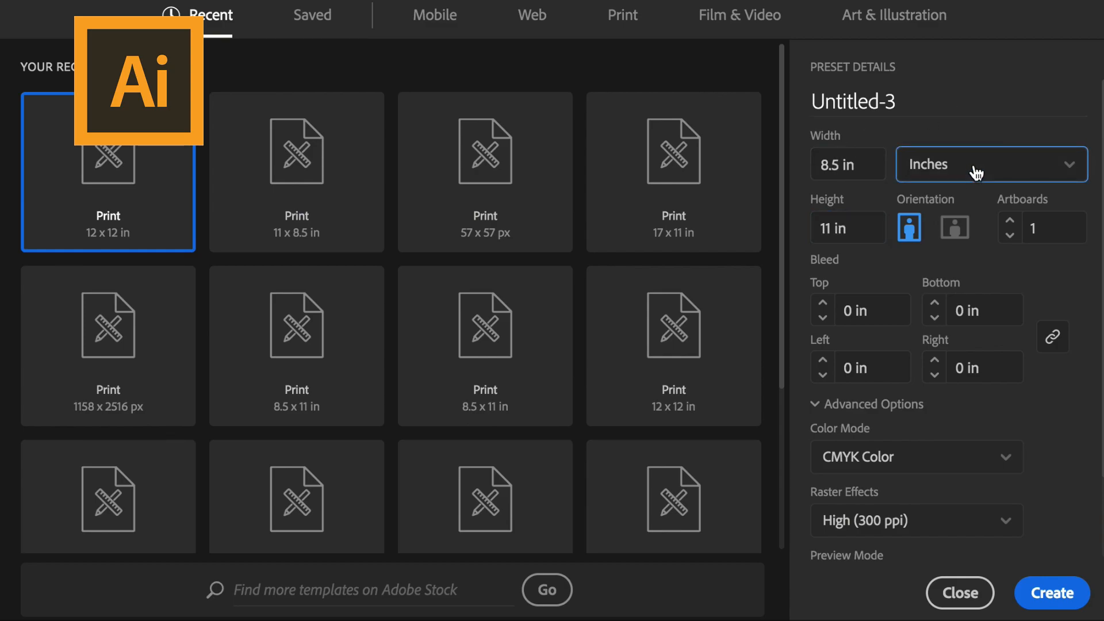
pyautogui.click(989, 164)
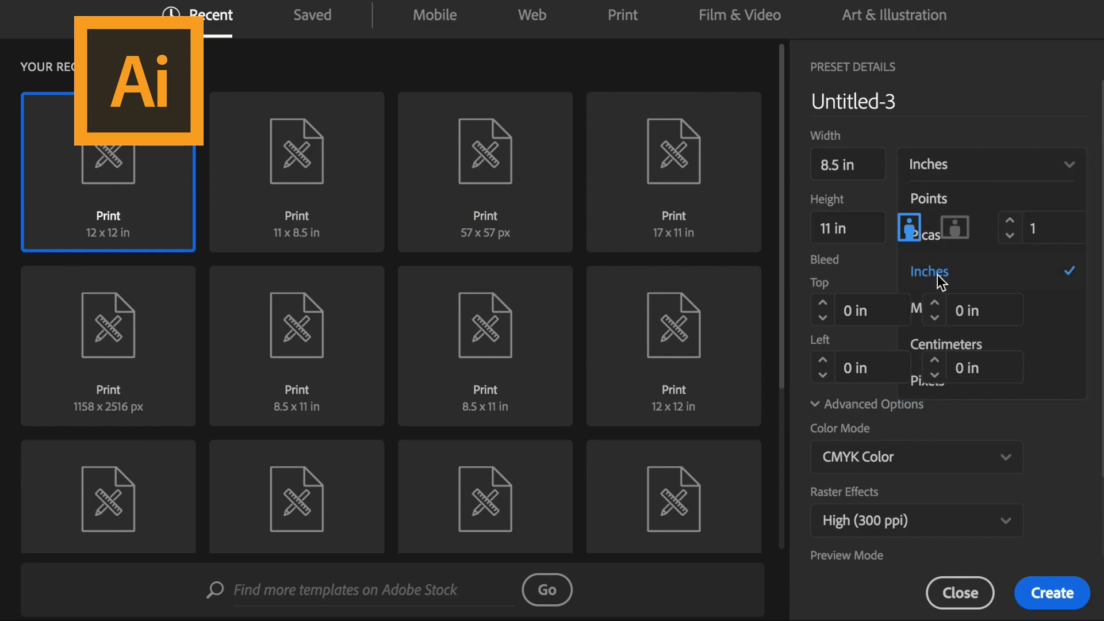
pyautogui.click(928, 272)
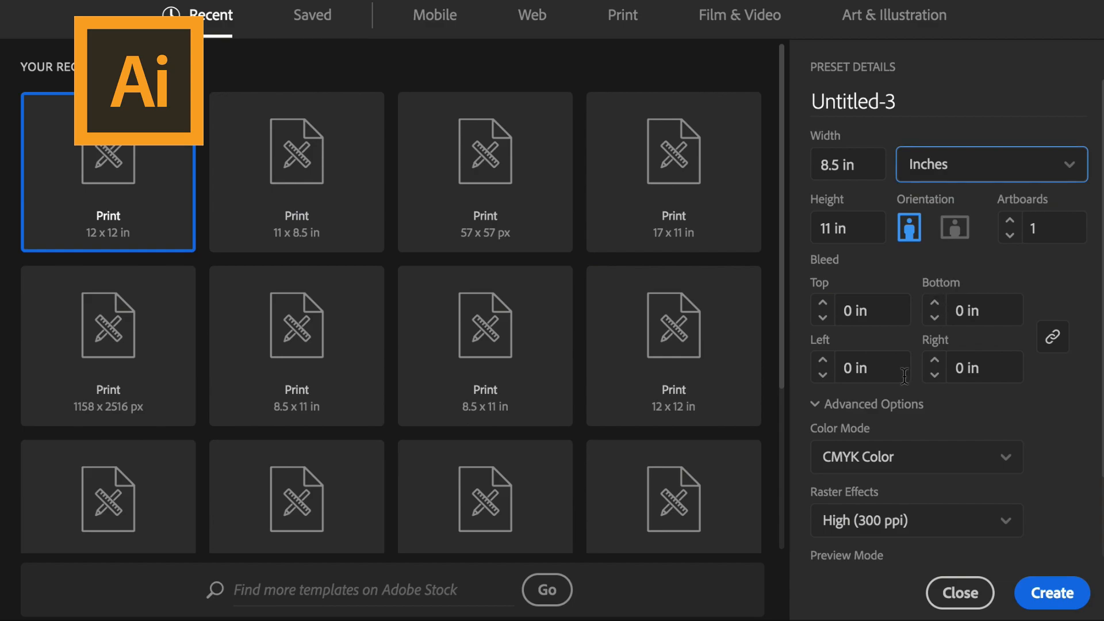
pyautogui.moveTo(860, 524)
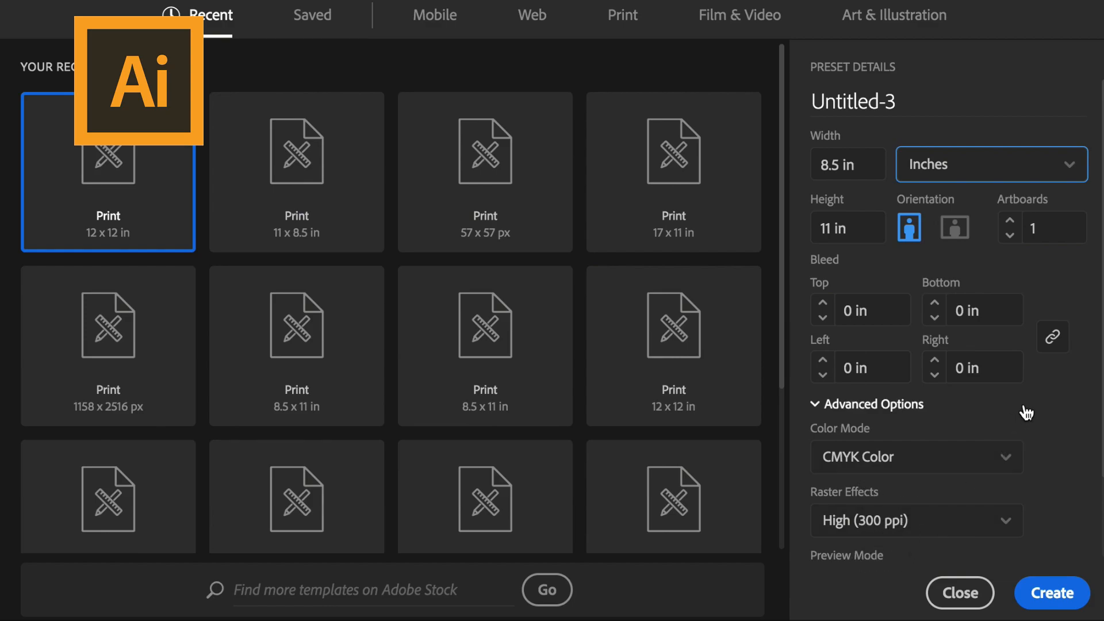
pyautogui.scroll(-3)
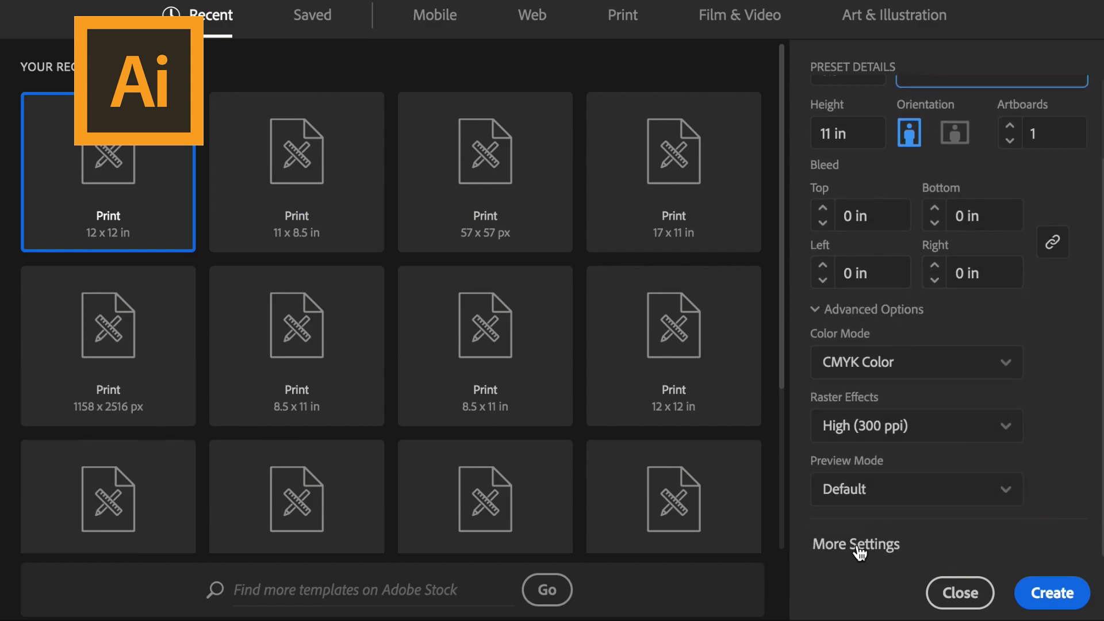
pyautogui.click(855, 544)
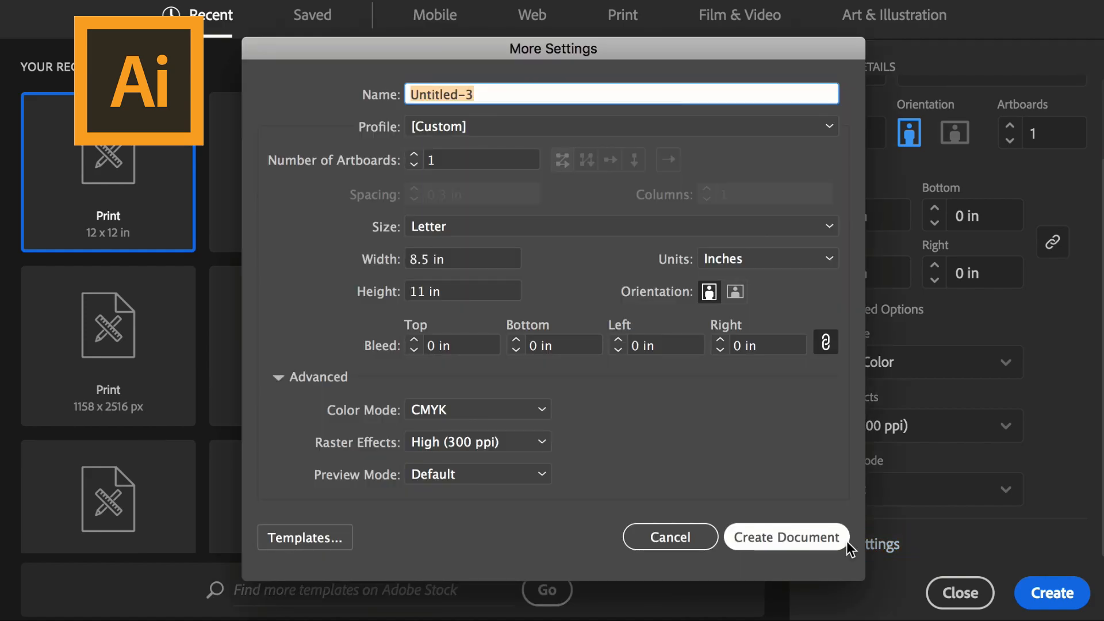
pyautogui.moveTo(553, 164)
pyautogui.write('2')
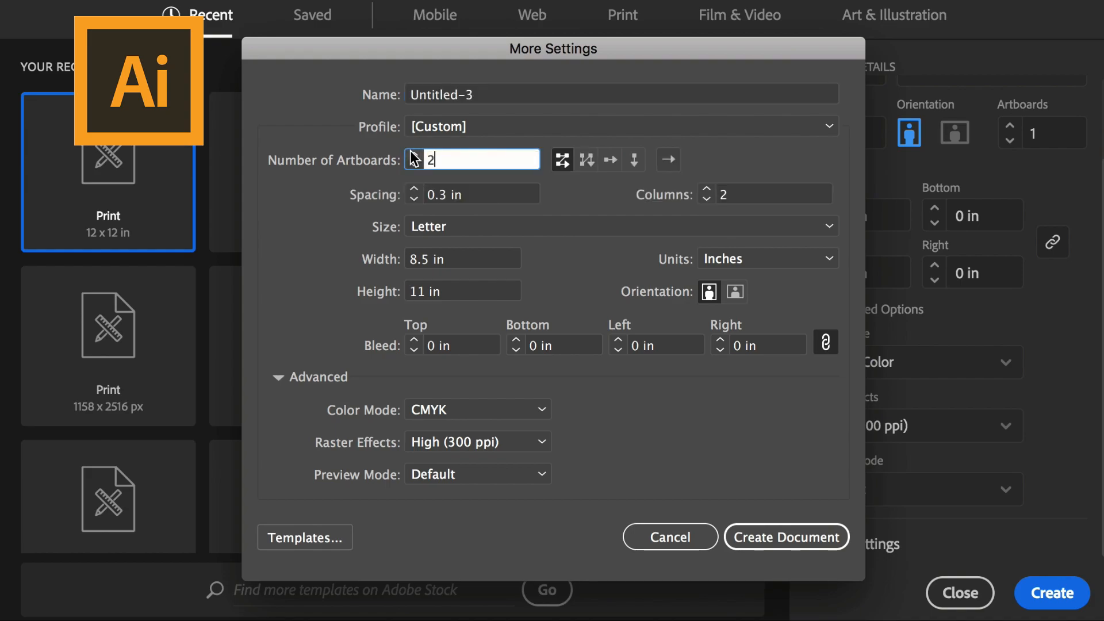
# Step: Create the document with 6 artboards arranged Grid by Row in 2 columns with 0 spacing
pyautogui.write('6')
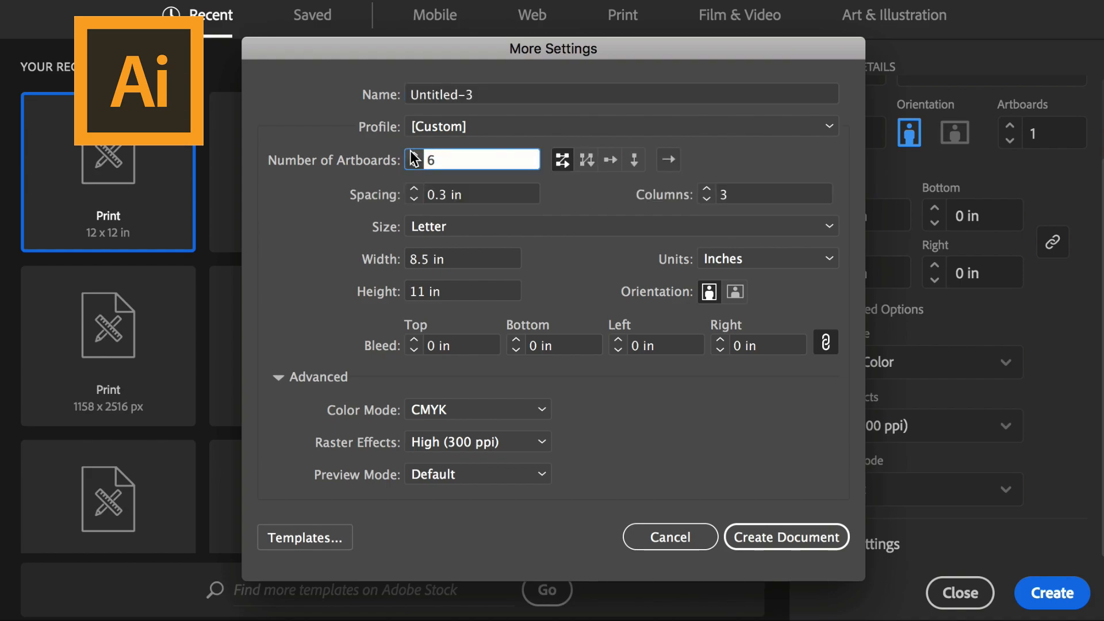
pyautogui.click(472, 159)
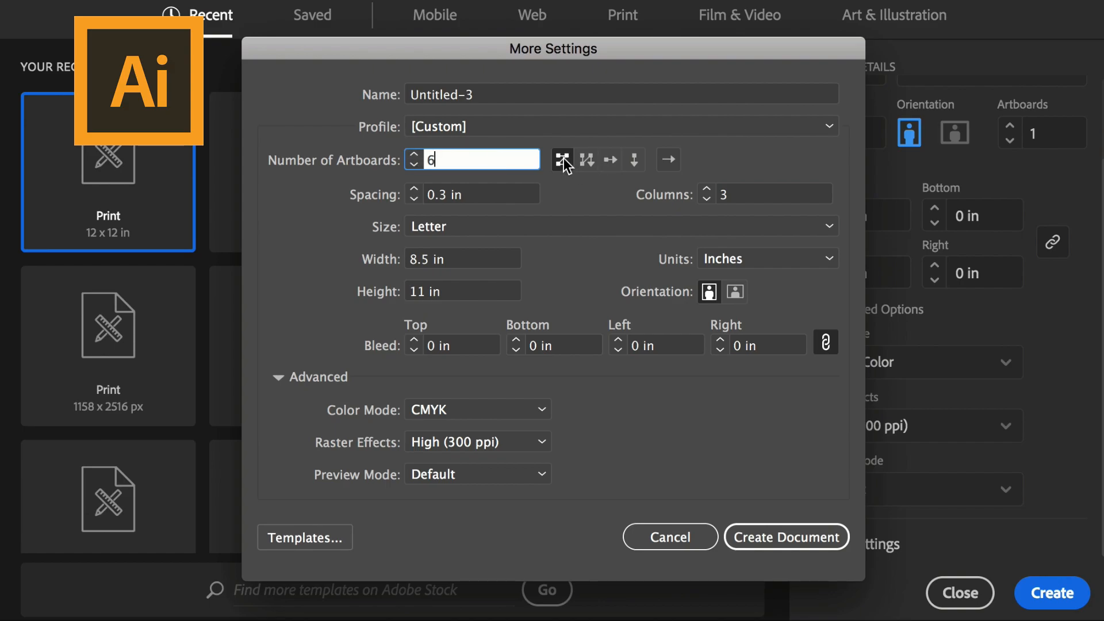
pyautogui.click(482, 193)
pyautogui.write('0')
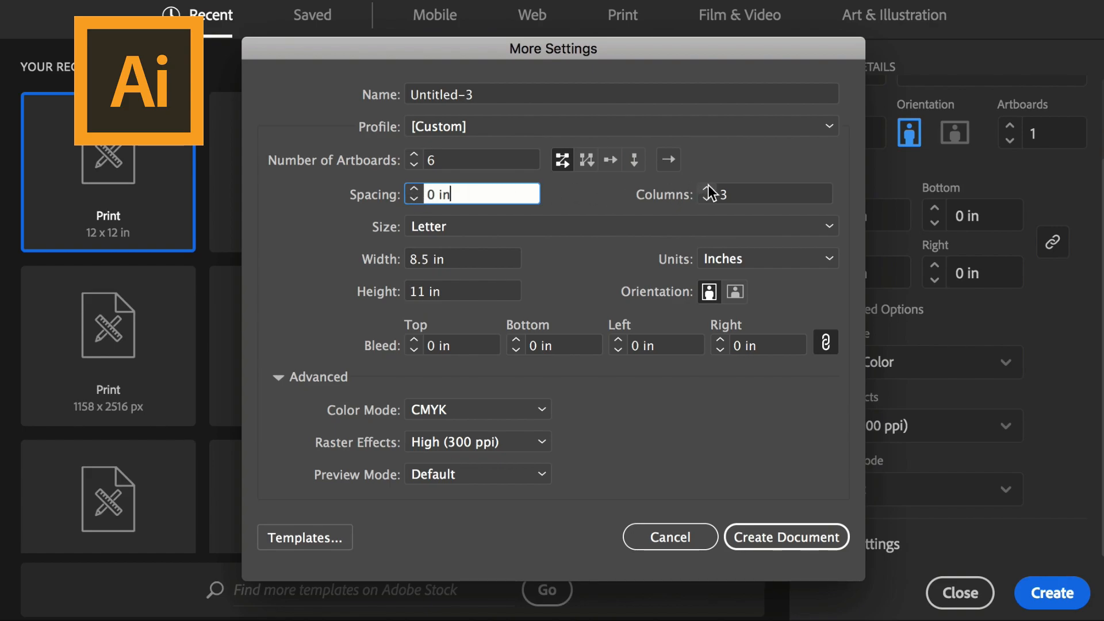
pyautogui.click(763, 193)
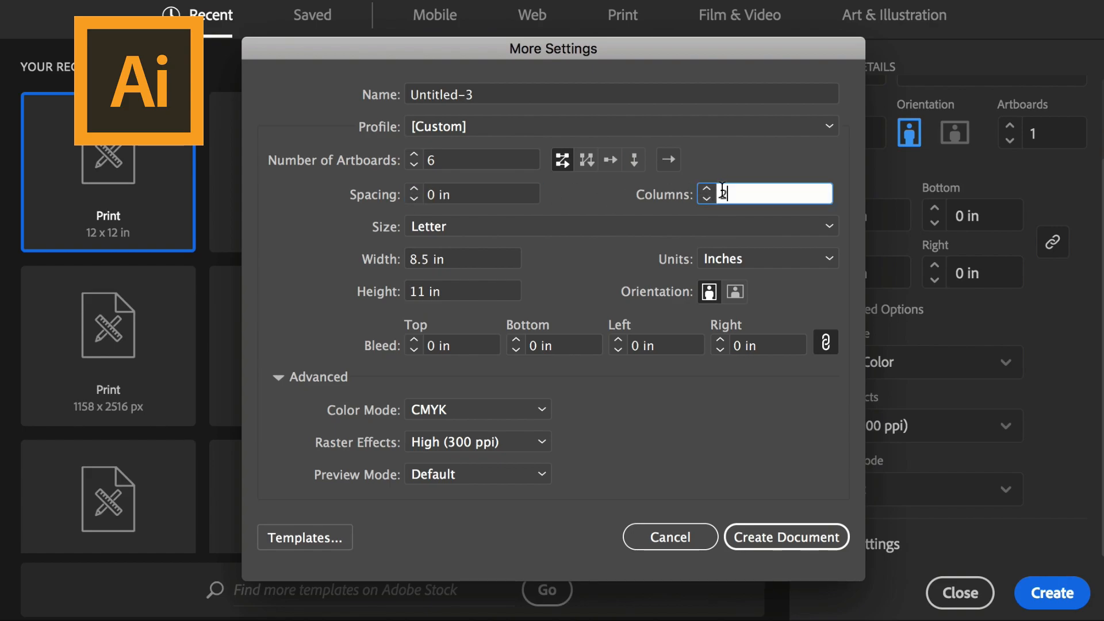
pyautogui.write('2')
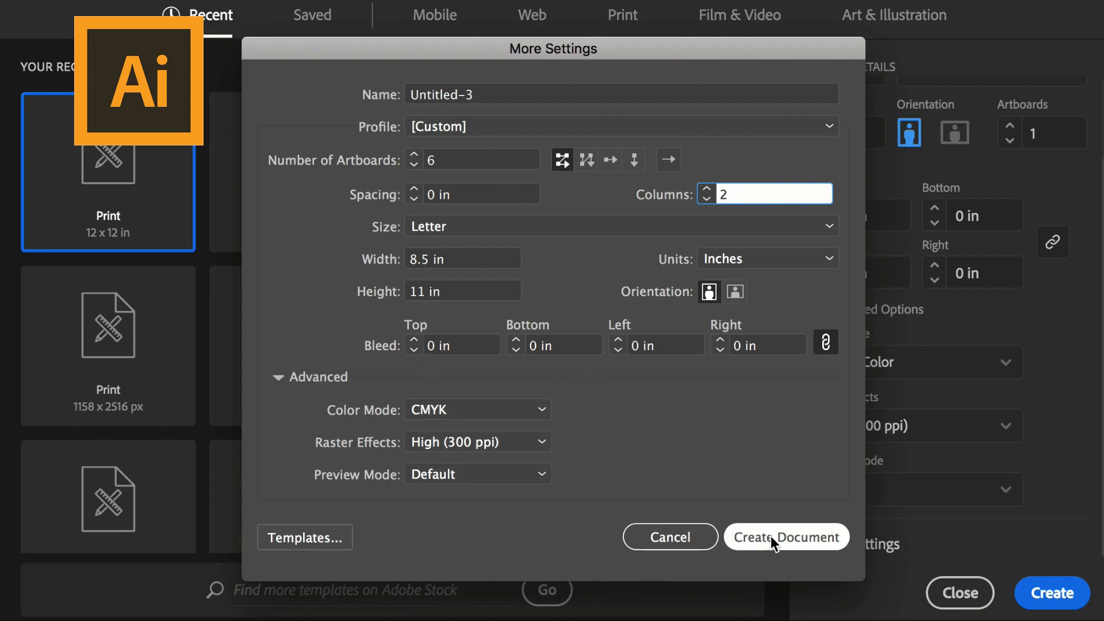
pyautogui.click(787, 538)
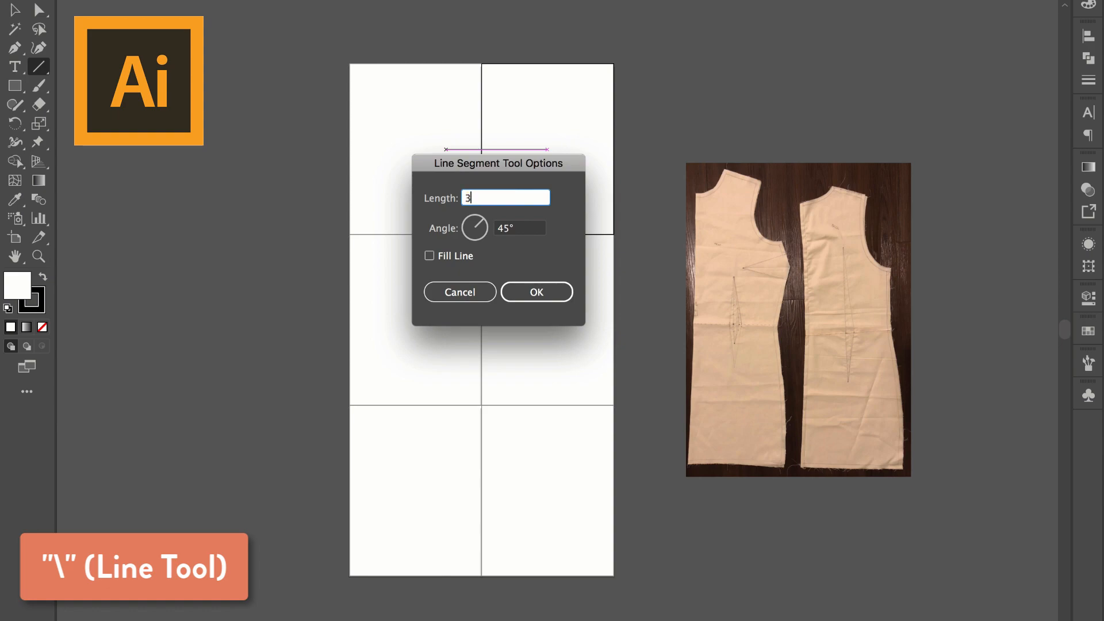
# Step: Create a line segment 31.25 in long at a 90° angle
pyautogui.write('1.25')
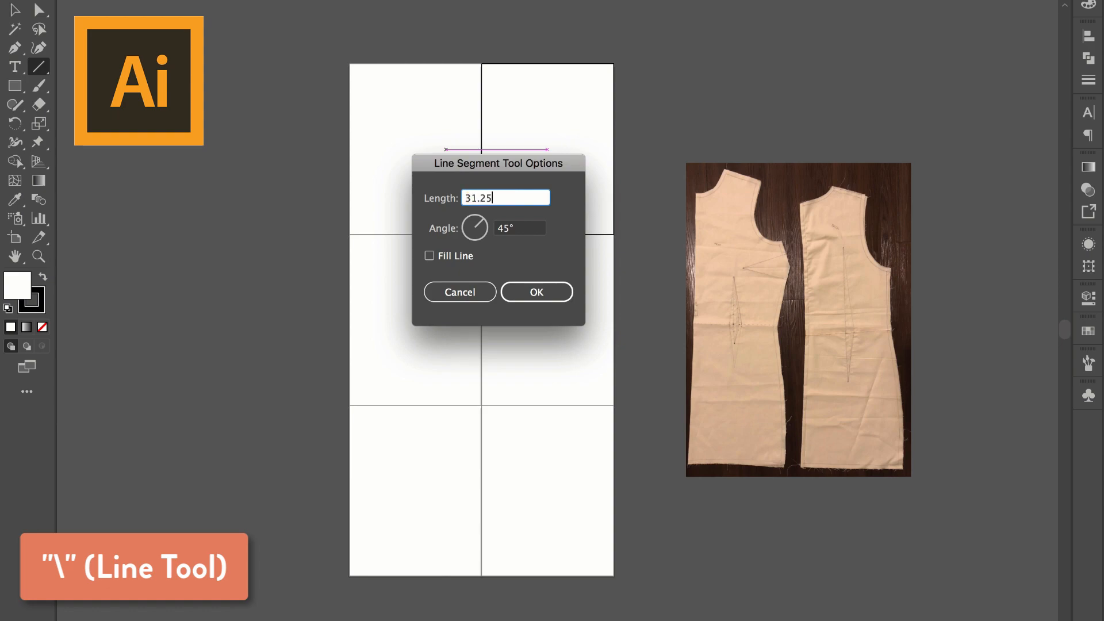
pyautogui.click(520, 228)
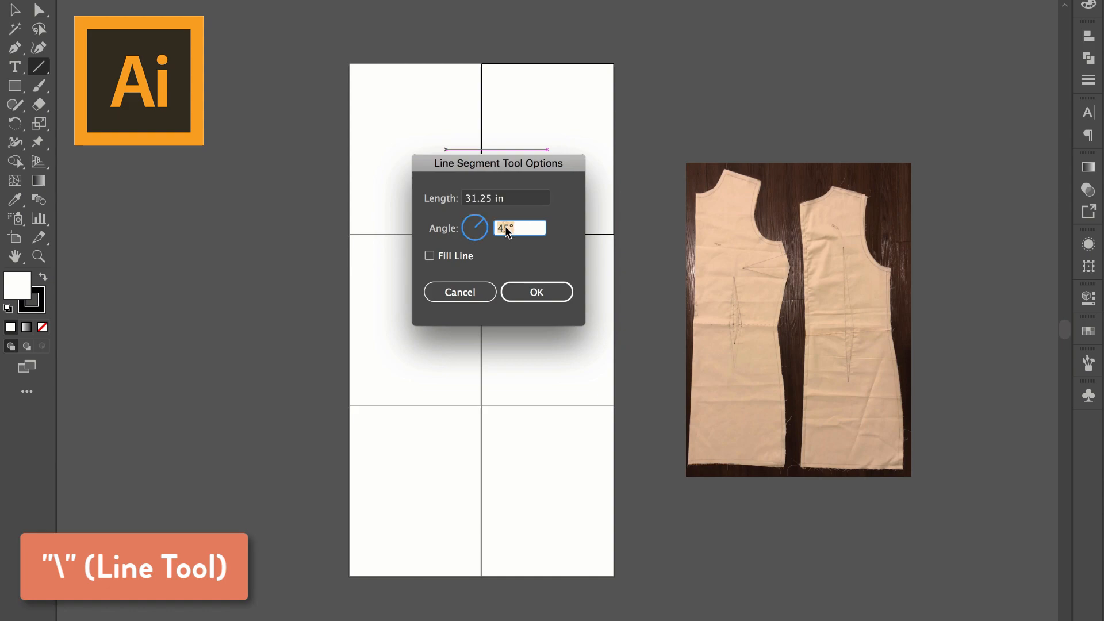
pyautogui.write('90')
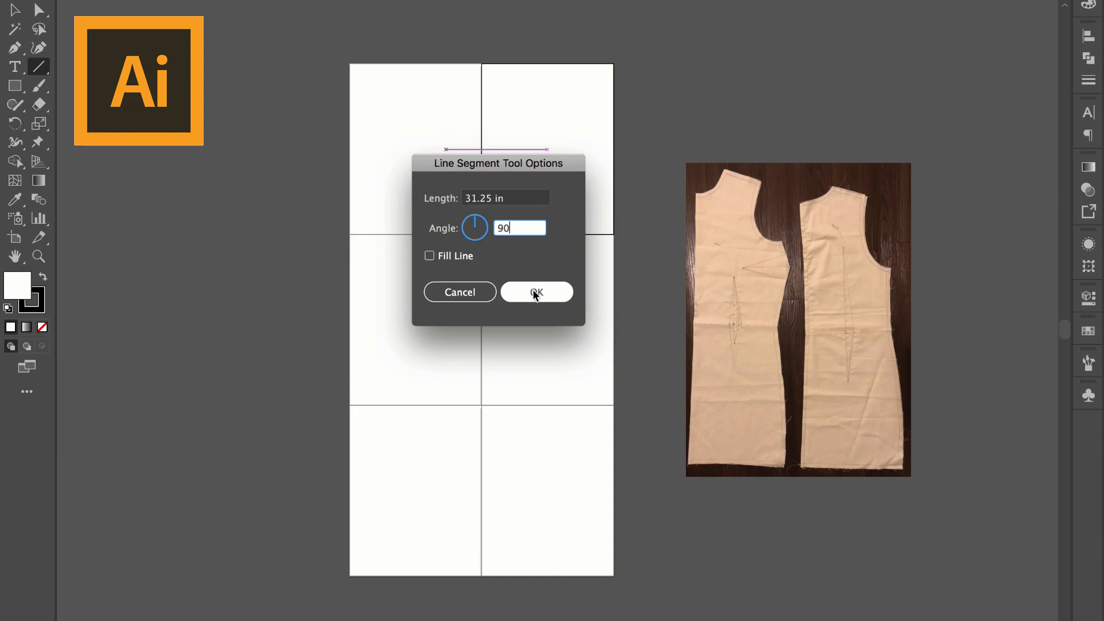
pyautogui.click(536, 291)
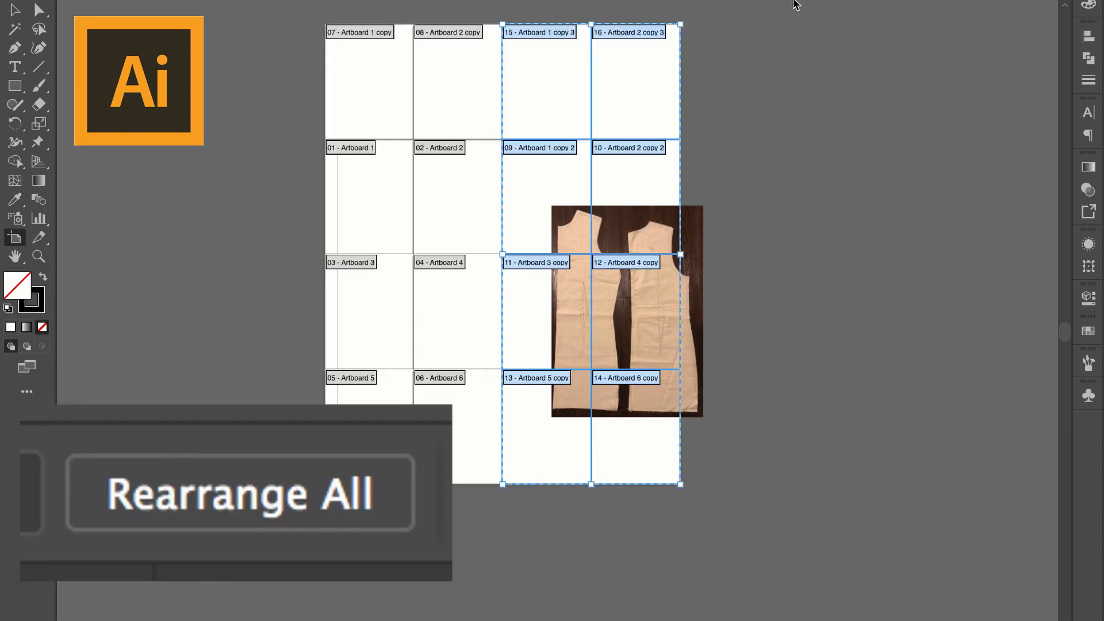
# Step: Rearrange all artboards into 4 columns with 0 spacing without moving the artwork
pyautogui.click(238, 493)
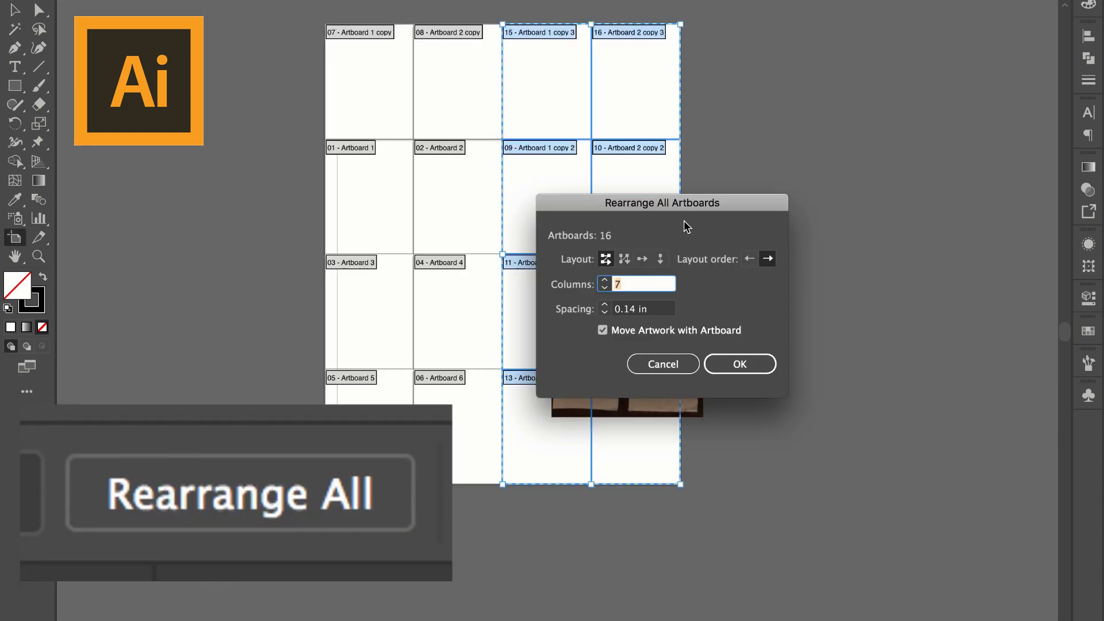
pyautogui.write('4')
pyautogui.click(635, 308)
pyautogui.write('0')
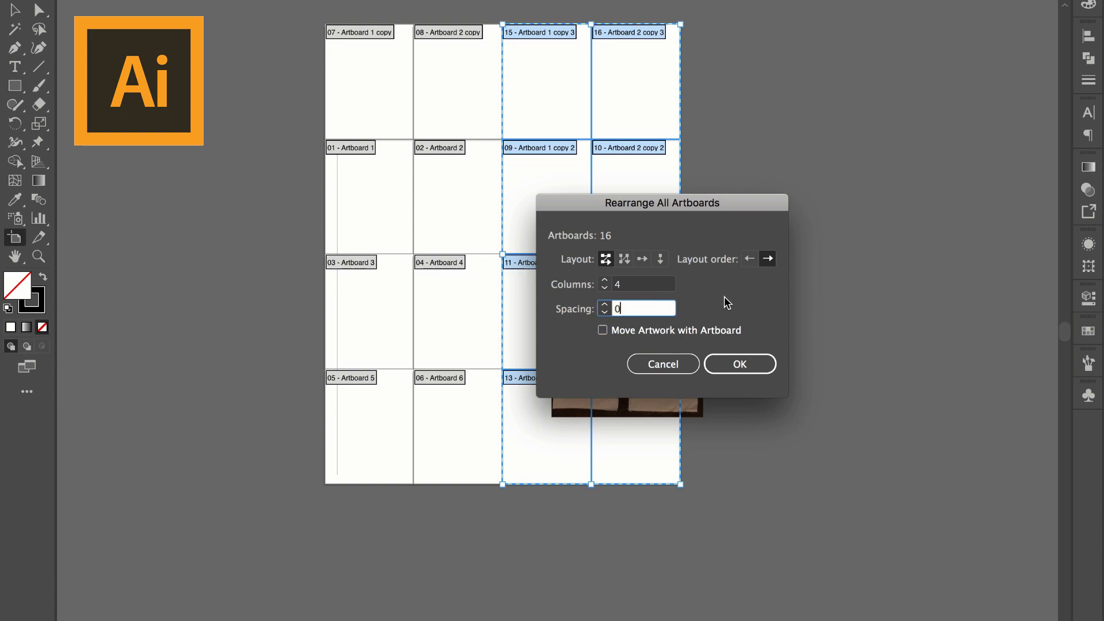
pyautogui.click(738, 364)
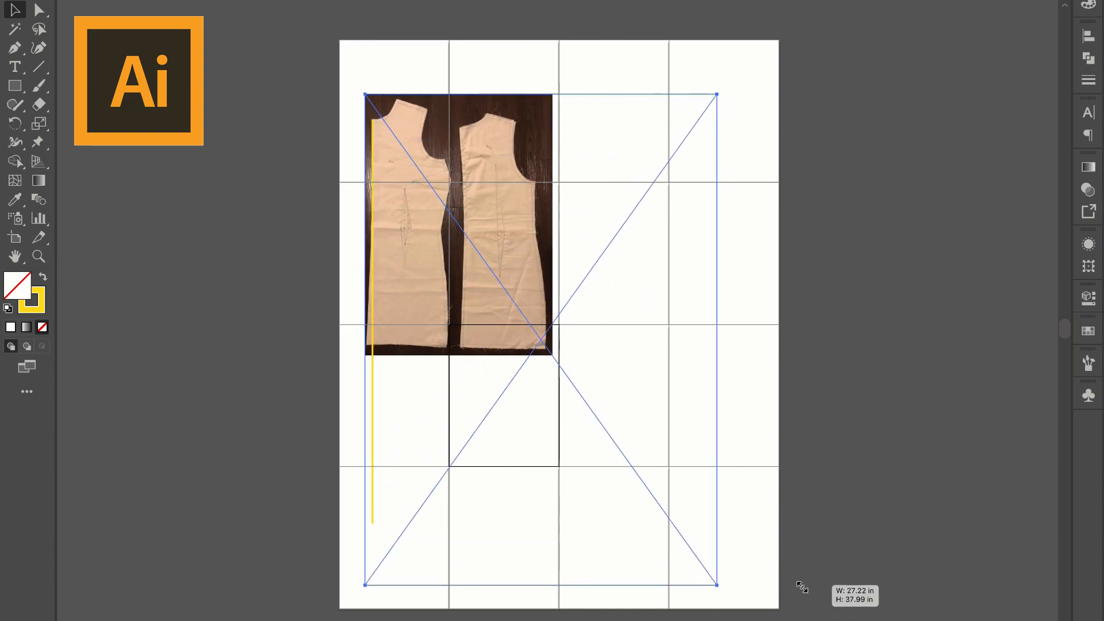
# Step: Scale the pattern photo up across the artboard grid to real-world size
pyautogui.moveTo(716, 96); pyautogui.dragTo(701, 74)
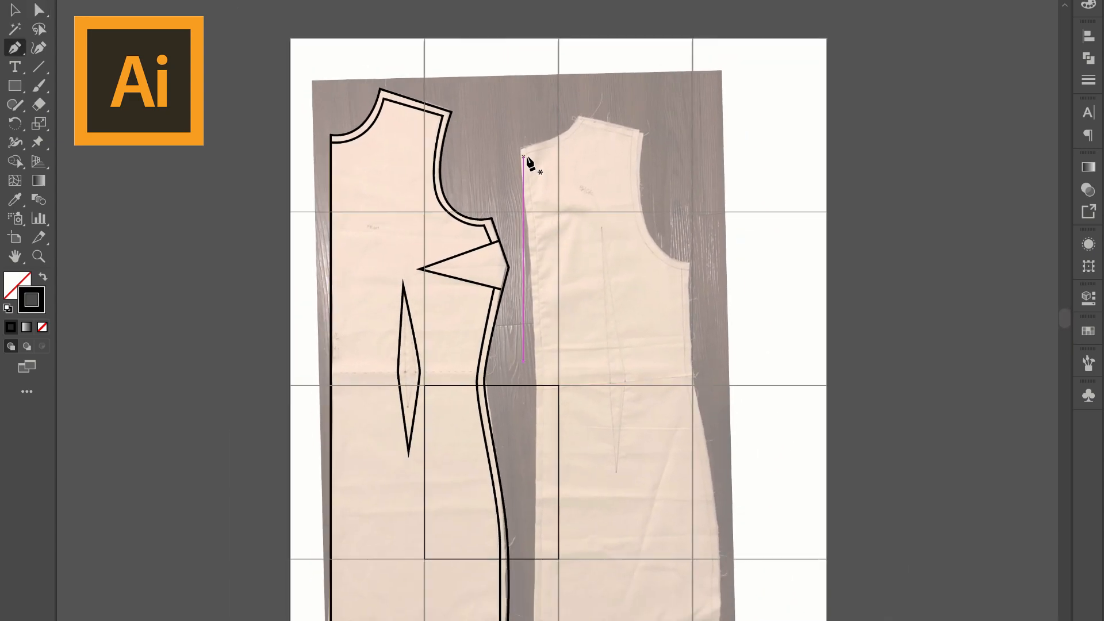
# Step: Enlarge the copied back outline for seam allowance and align it at the armhole and side seam
pyautogui.scroll(-3)
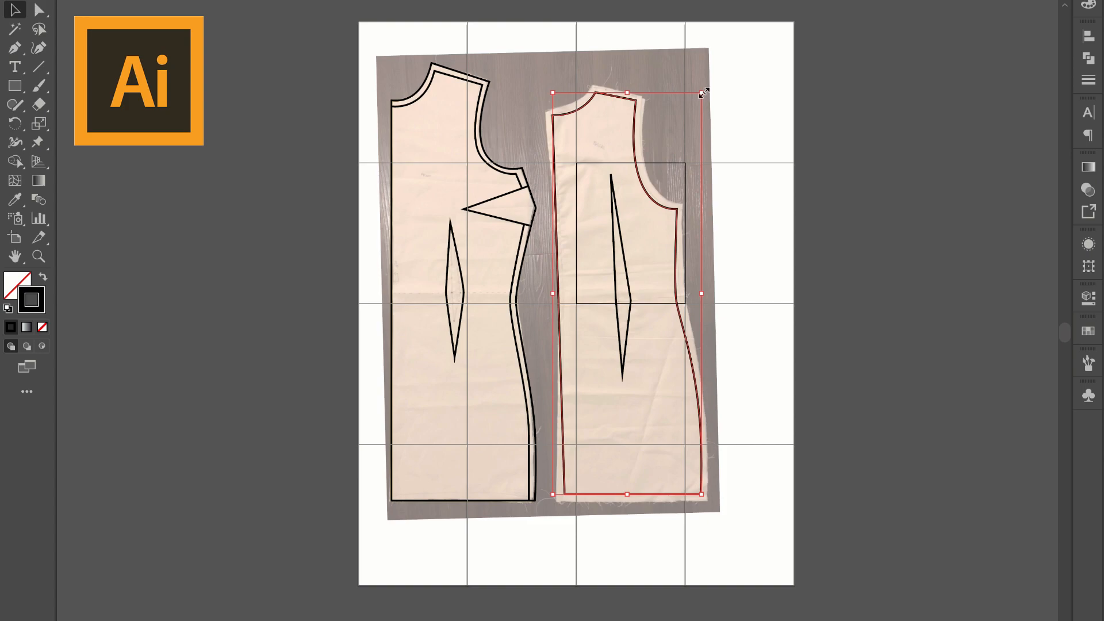
pyautogui.moveTo(704, 92); pyautogui.dragTo(713, 86)
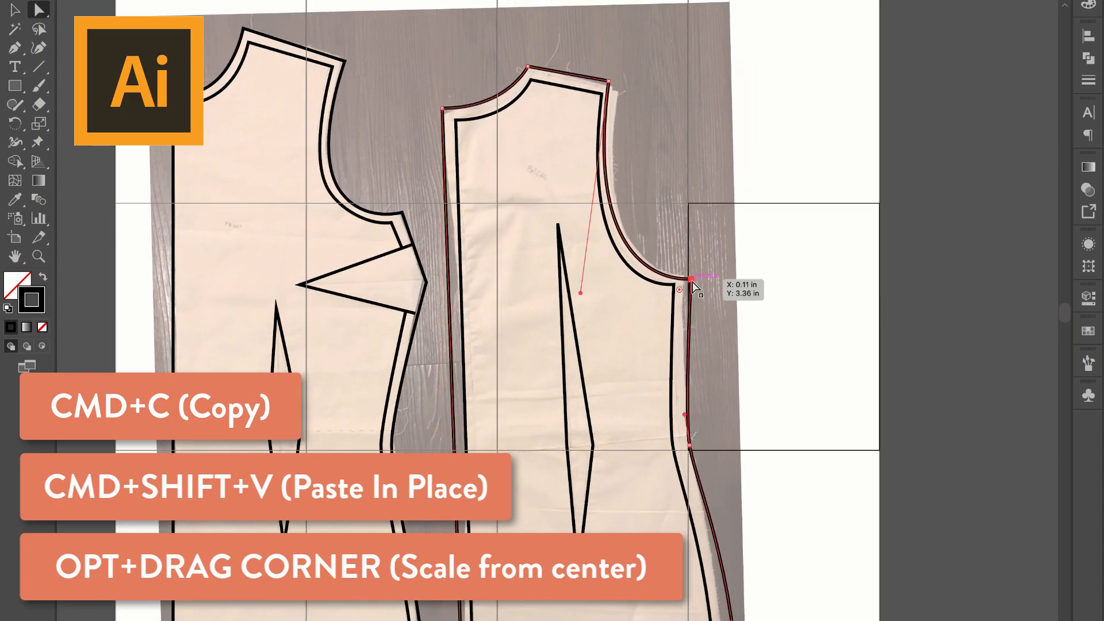
pyautogui.moveTo(689, 289); pyautogui.dragTo(689, 451)
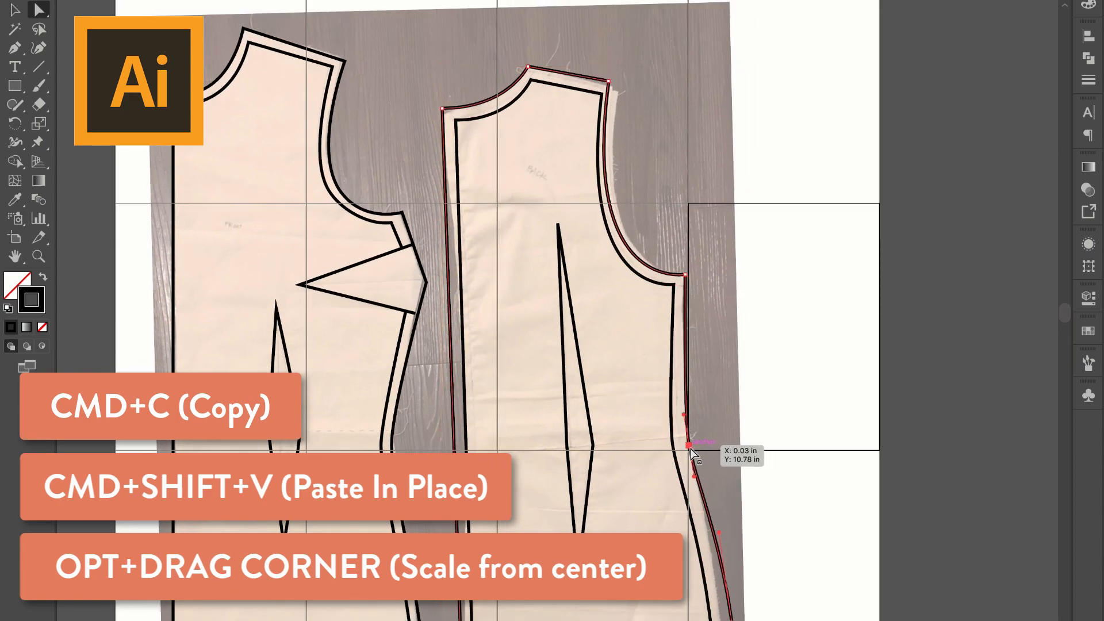
pyautogui.moveTo(689, 448); pyautogui.dragTo(620, 96)
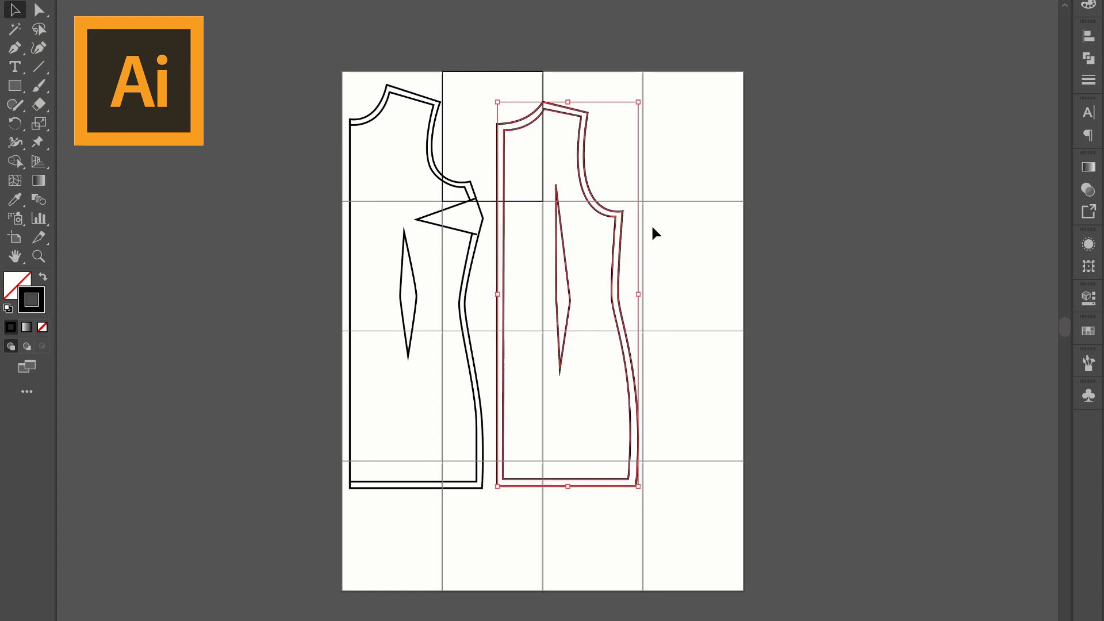
# Step: Deselect the back piece and select the artboards covering the pattern with the Artboard tool
pyautogui.click(679, 252)
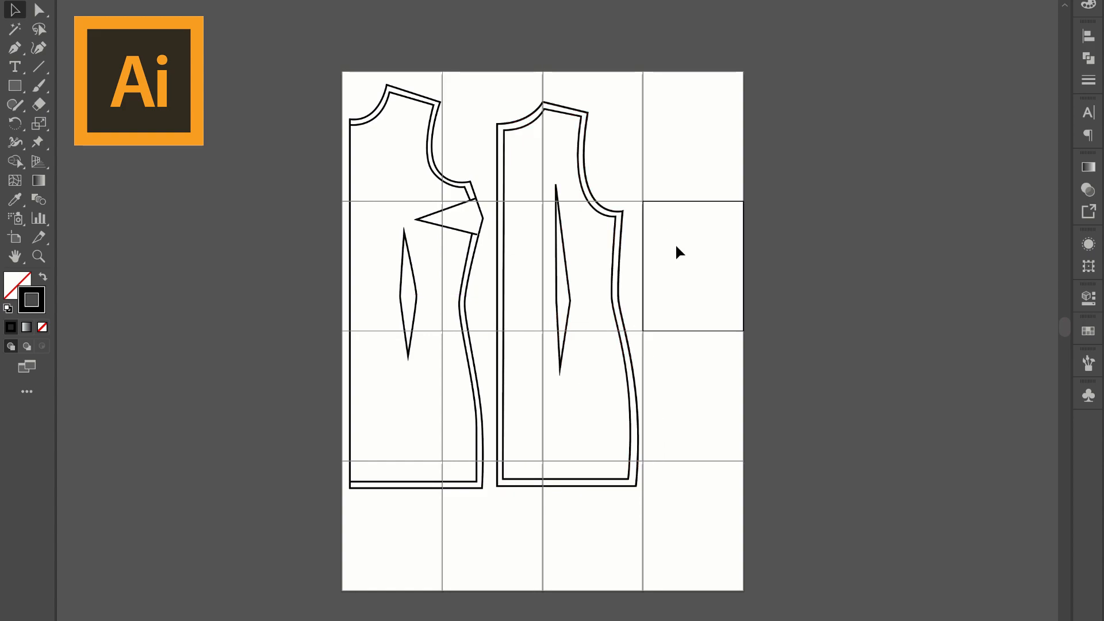
pyautogui.click(15, 237)
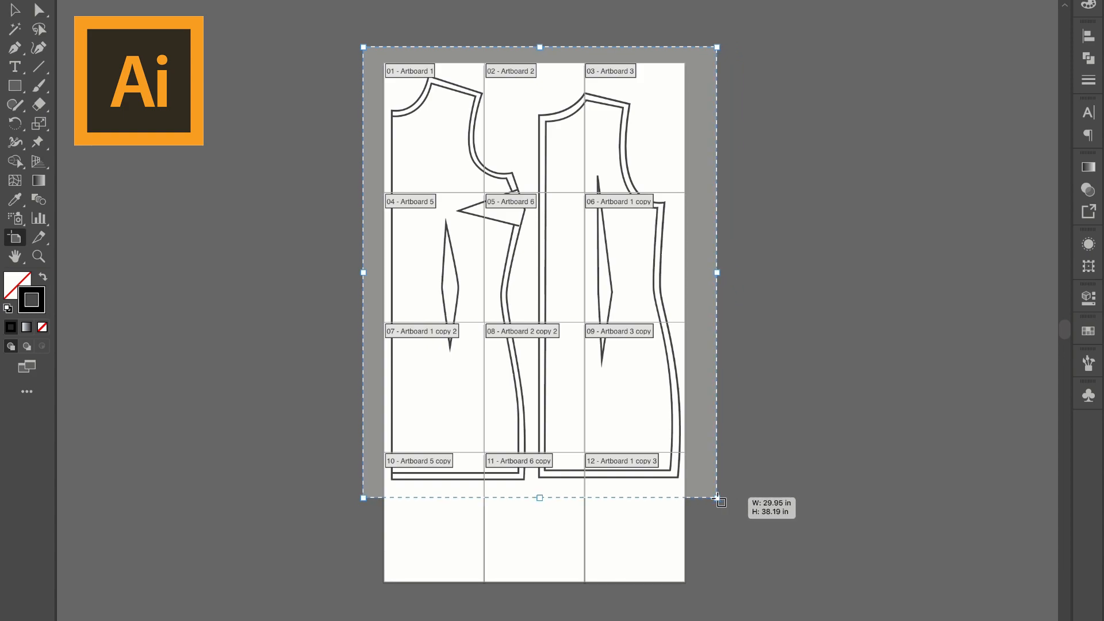
pyautogui.moveTo(719, 501); pyautogui.dragTo(706, 502)
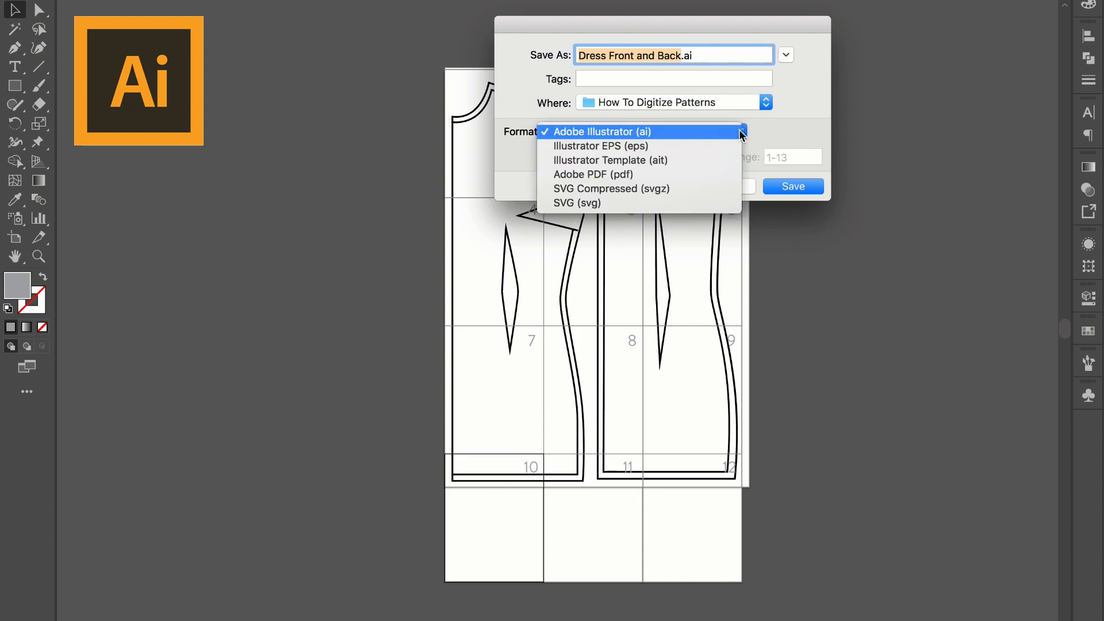
# Step: Save the file as Adobe PDF 'Dress Front and Back.pdf' using all artboards
pyautogui.click(594, 173)
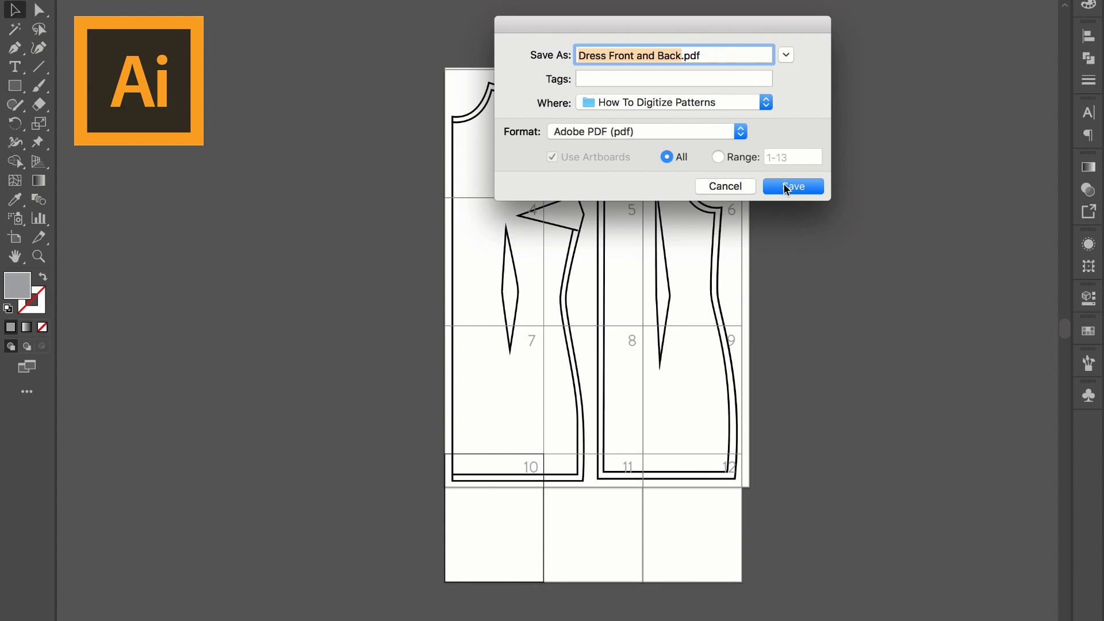
pyautogui.click(791, 187)
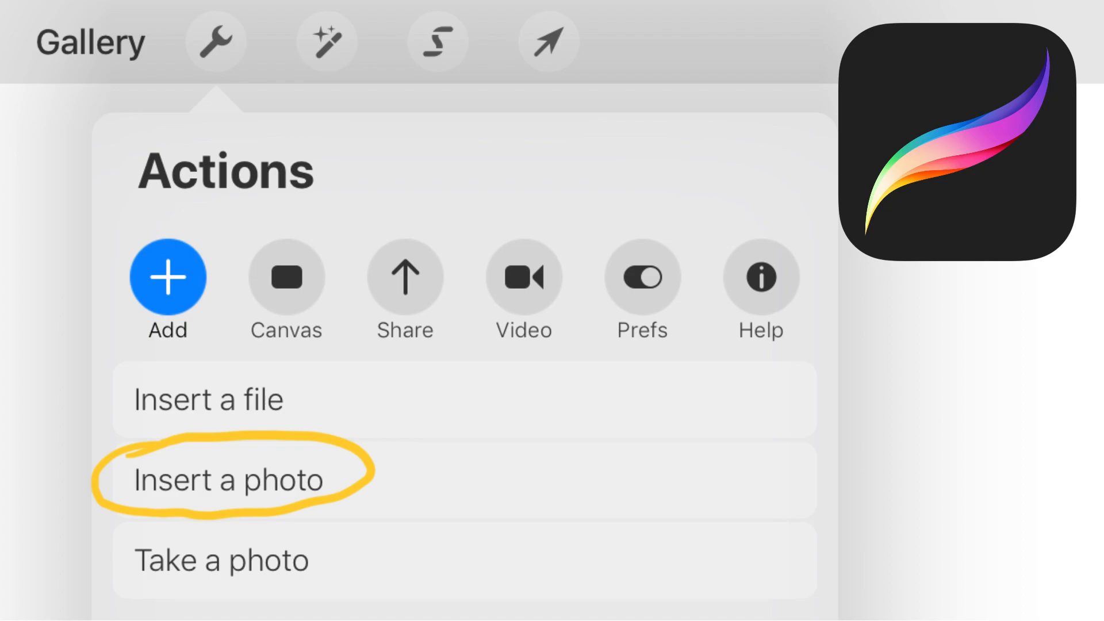
# Step: Insert the pattern photo, fade its layer to 26% opacity and add Layer 2 above it
pyautogui.click(225, 479)
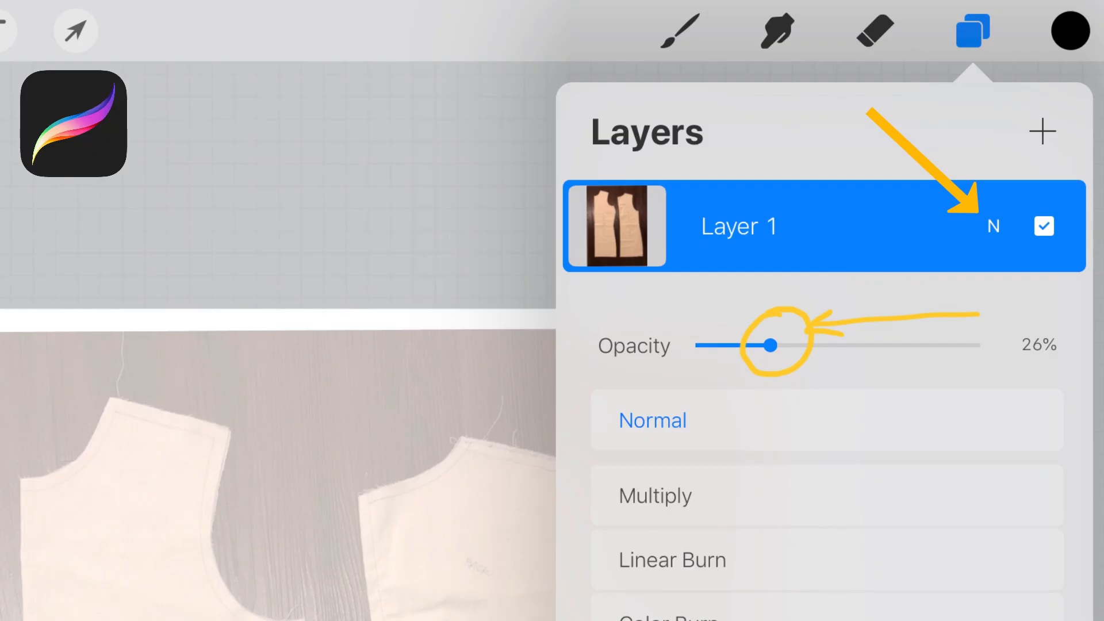
pyautogui.click(1044, 131)
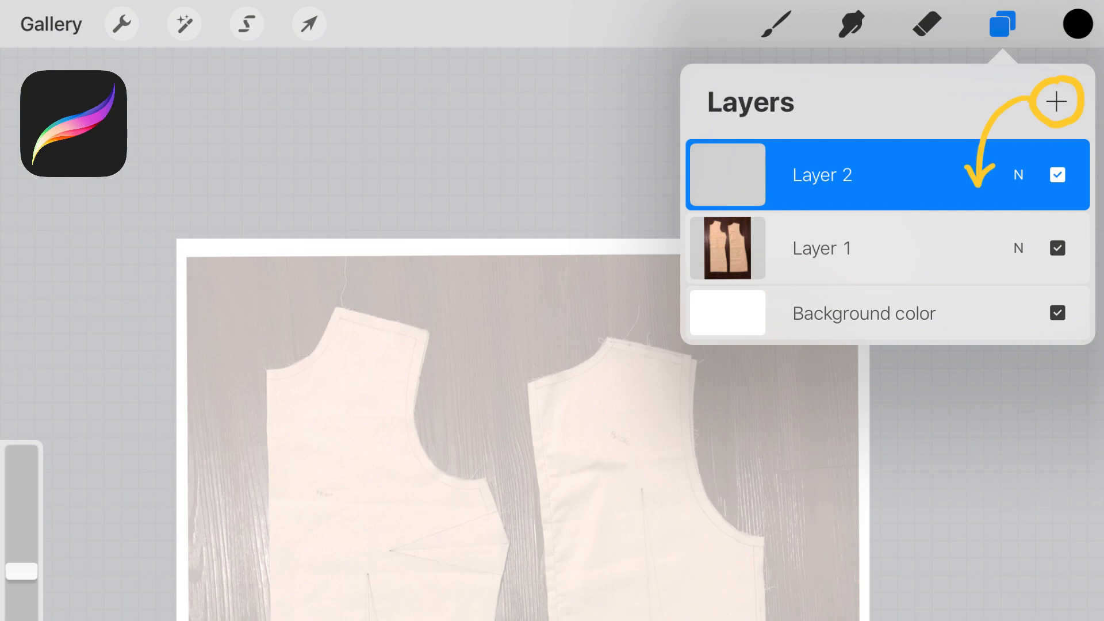
pyautogui.click(776, 23)
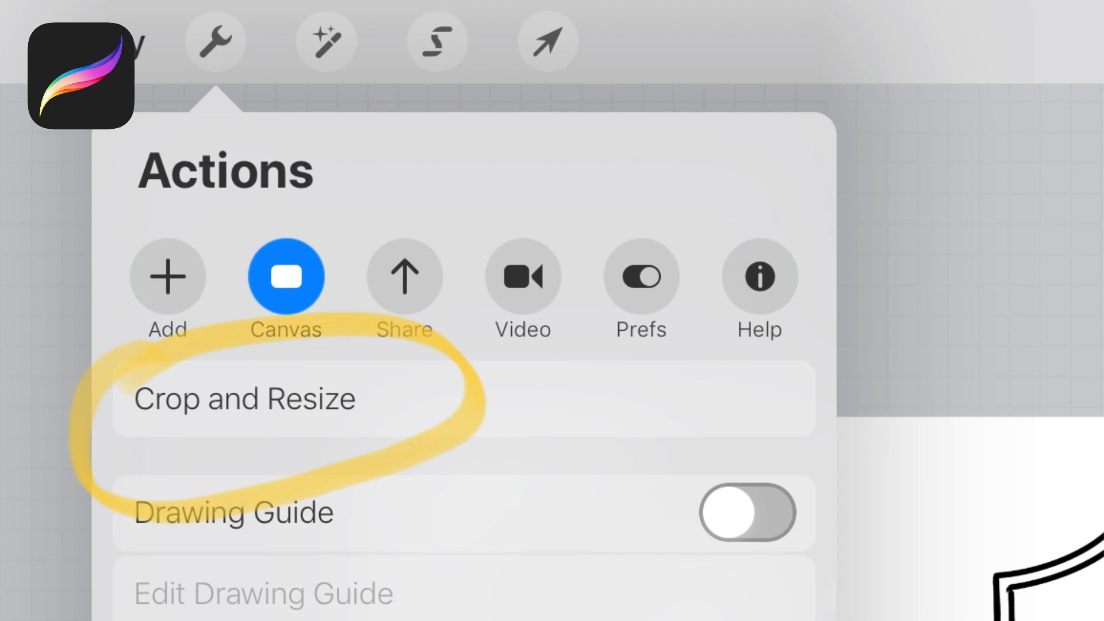
# Step: Open Crop and Resize to read the 2812 x 3360 px canvas size
pyautogui.click(245, 399)
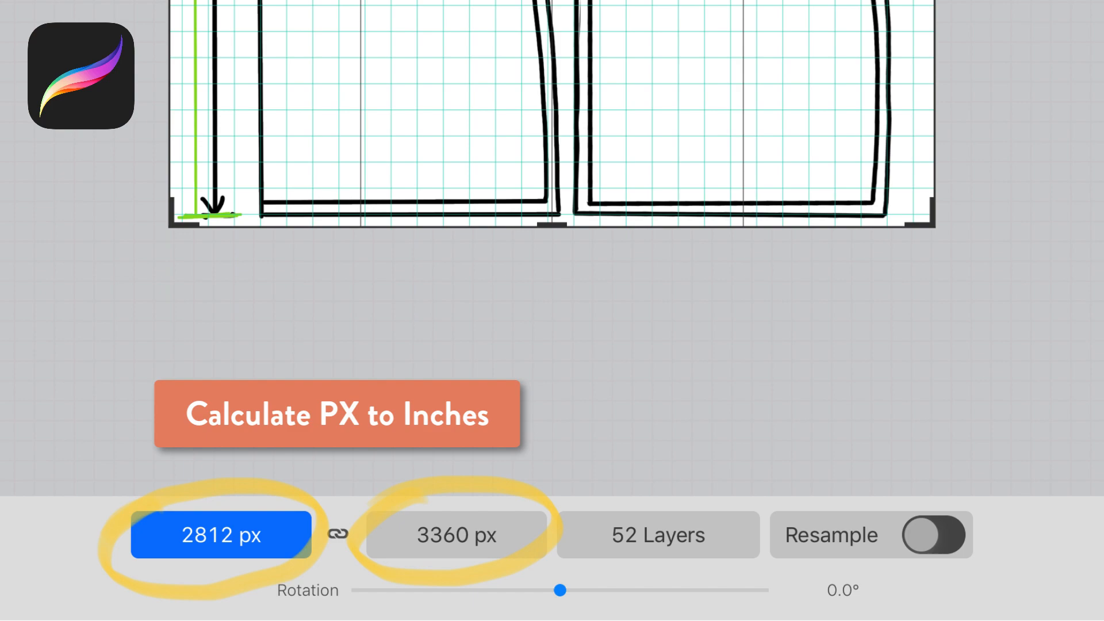
pyautogui.click(346, 33)
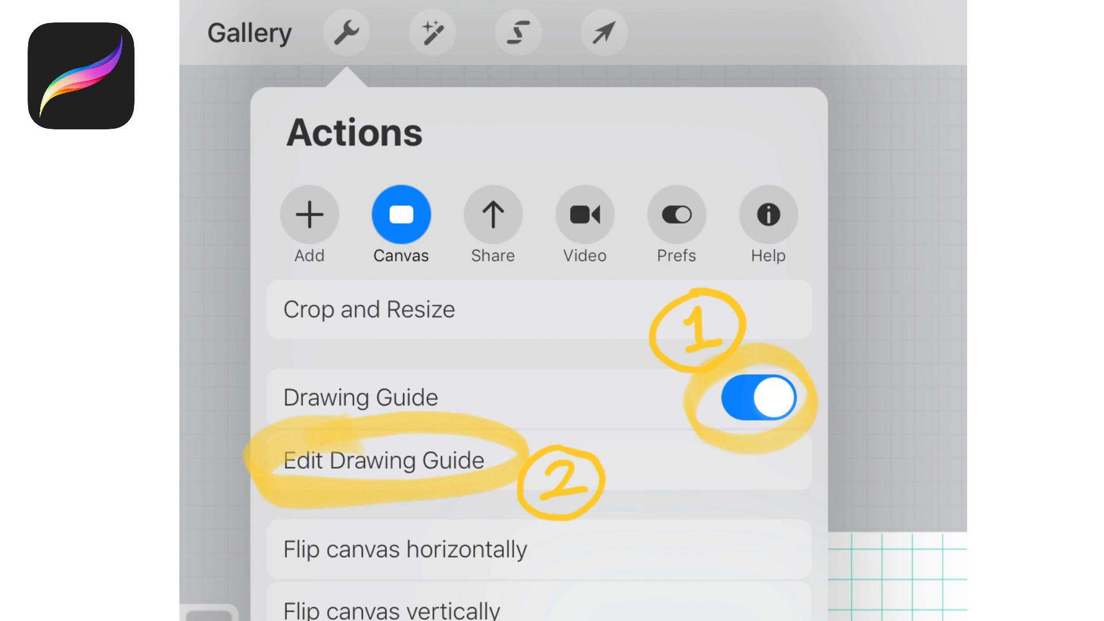
# Step: Enable the 2D Grid drawing guide with a 96 px square size, one inch per square
pyautogui.click(384, 460)
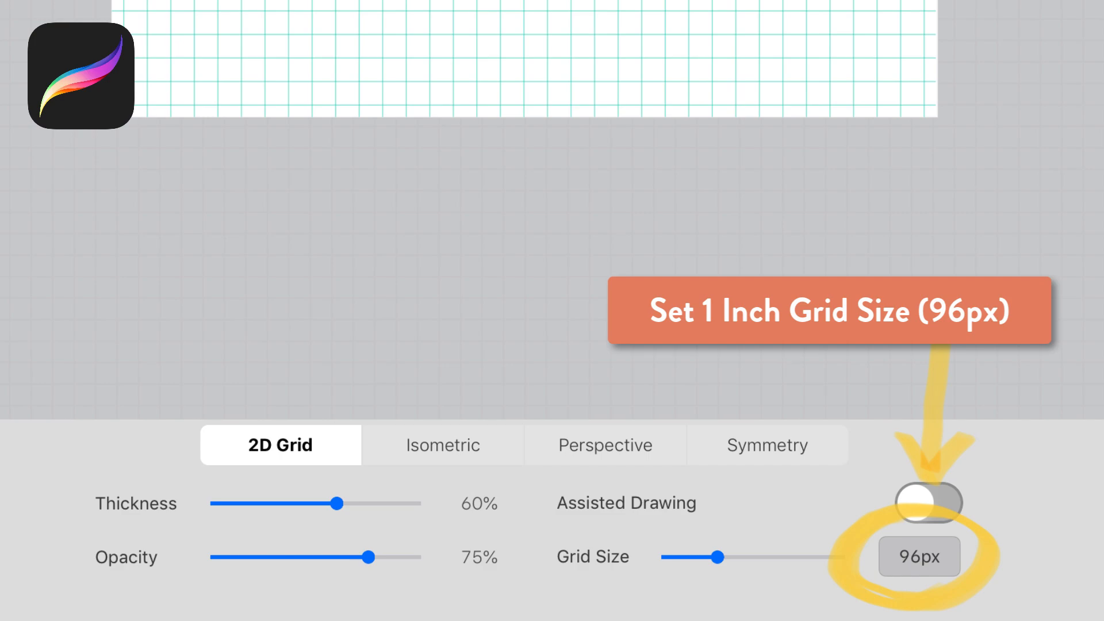
pyautogui.click(958, 33)
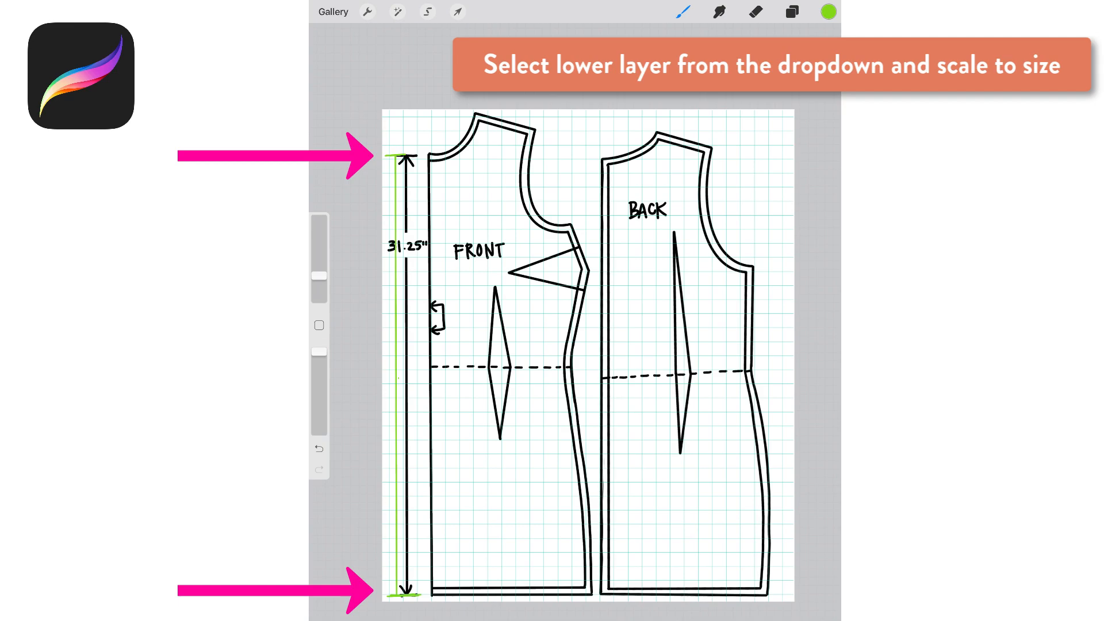
# Step: Bring up Procreate's Share formats with PDF available for the gridded pattern
pyautogui.click(366, 12)
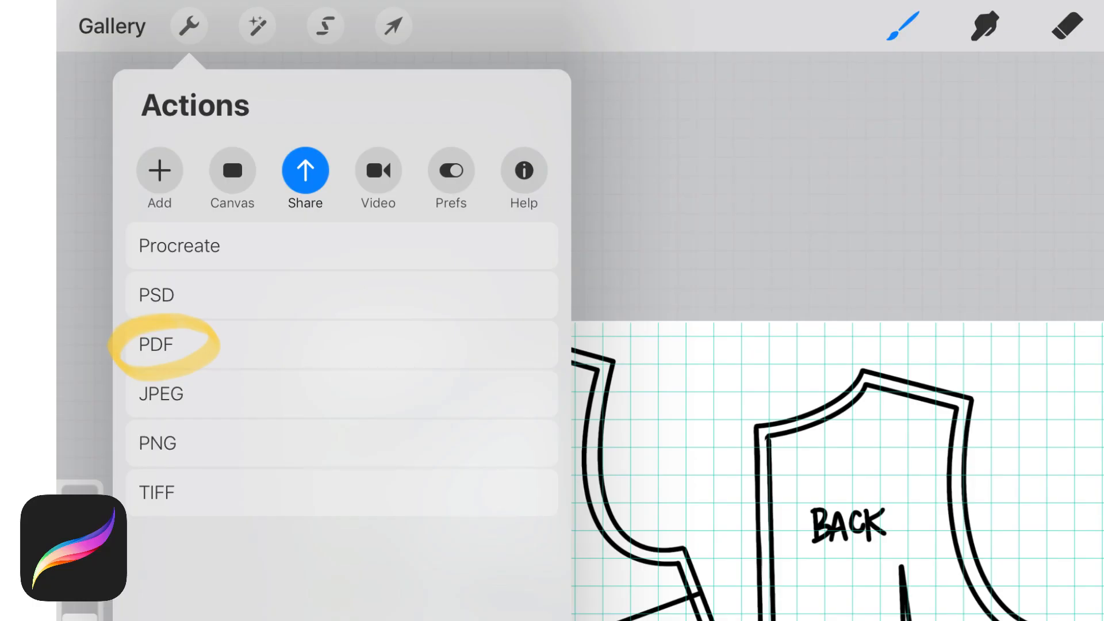